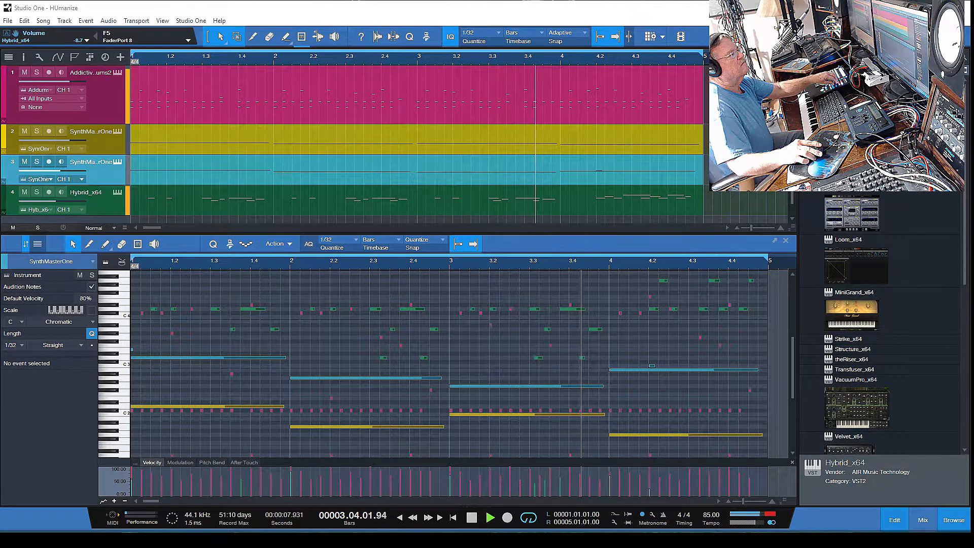
# Bring the Addictive Drums 2 part into the note editor and zoom in on its evenly gridded hits
pyautogui.click(490, 518)
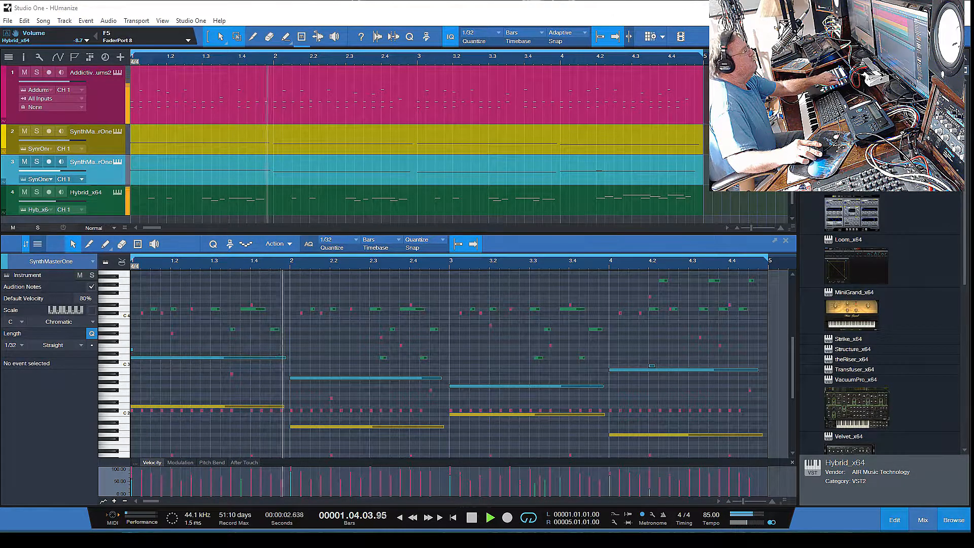
pyautogui.click(489, 516)
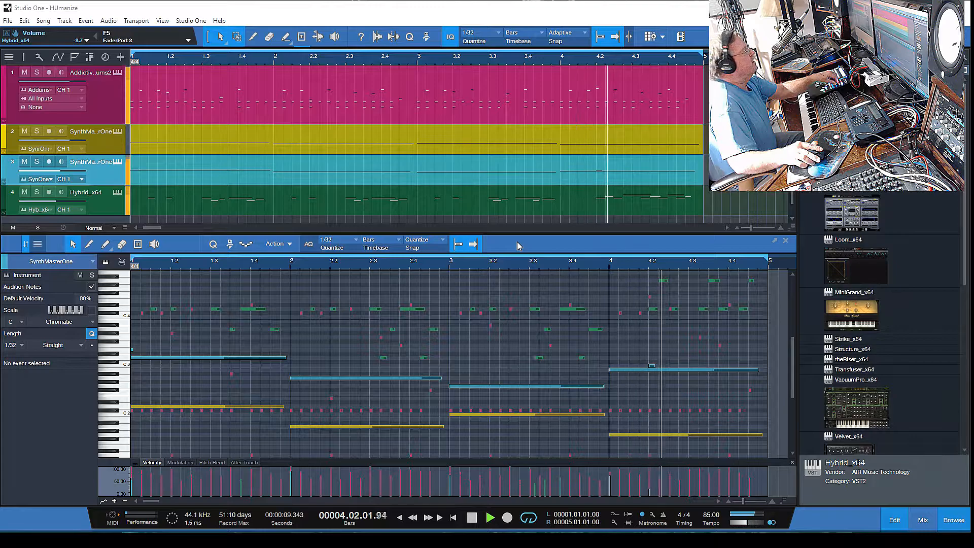
pyautogui.click(452, 516)
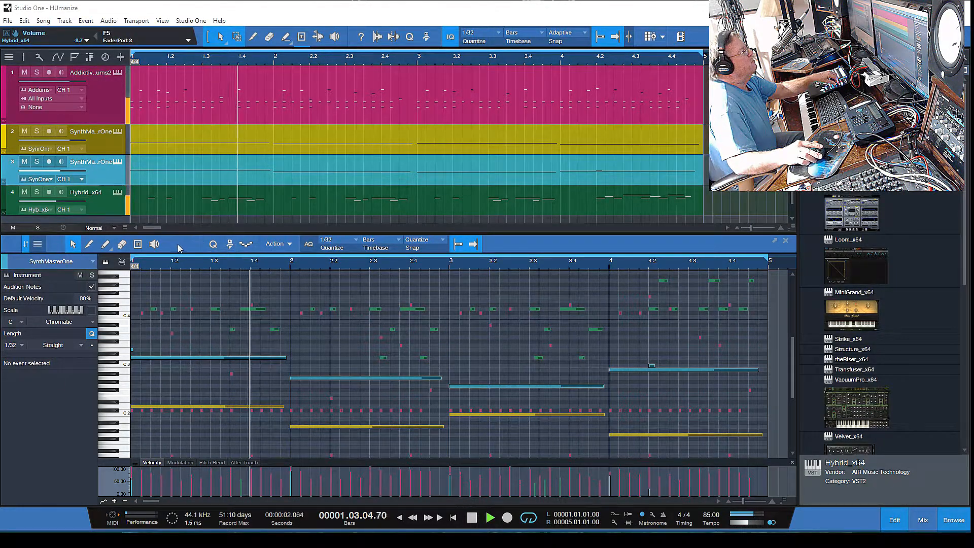
pyautogui.click(490, 516)
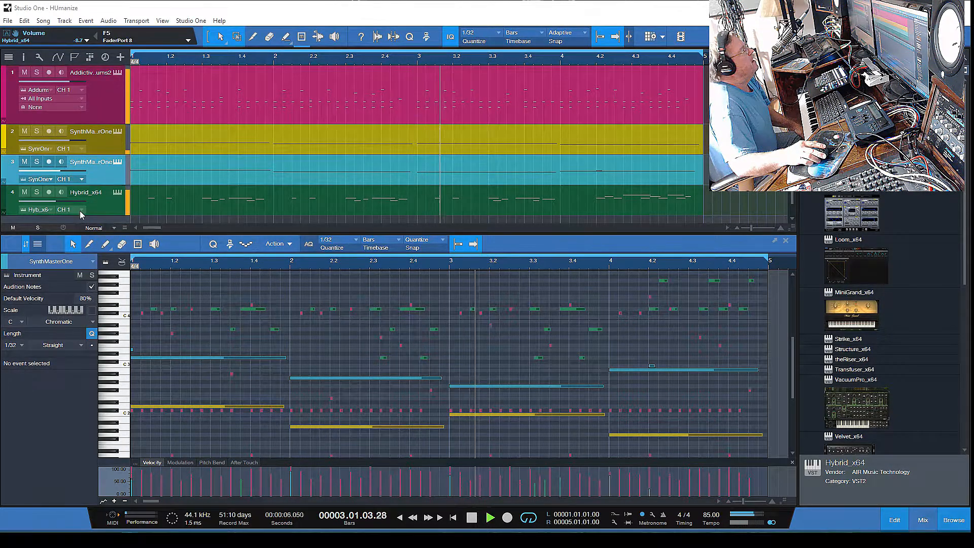
pyautogui.click(24, 131)
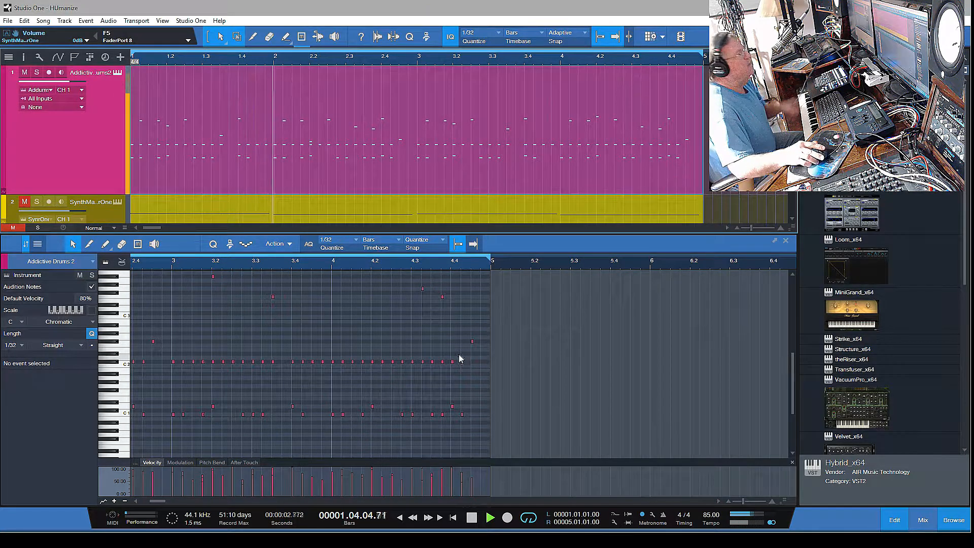
pyautogui.click(490, 517)
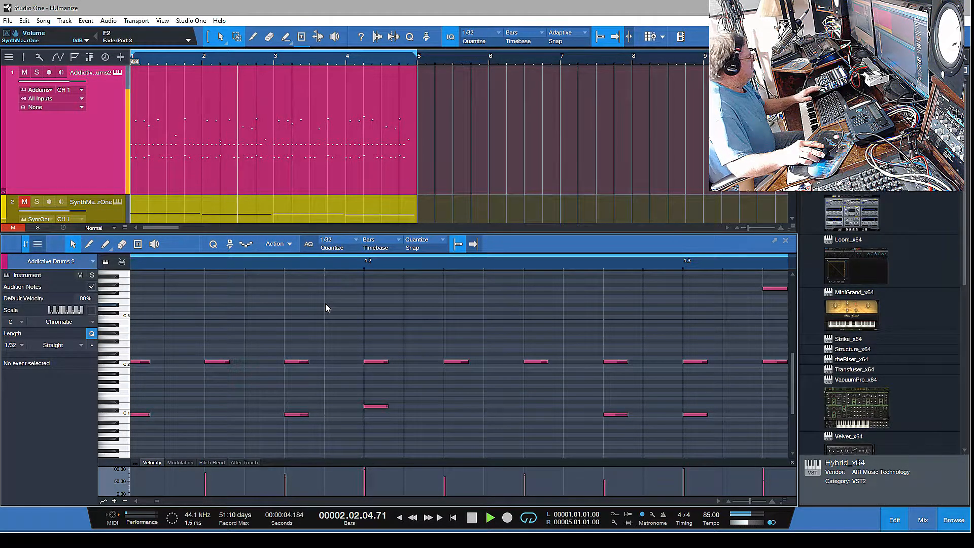
pyautogui.click(471, 517)
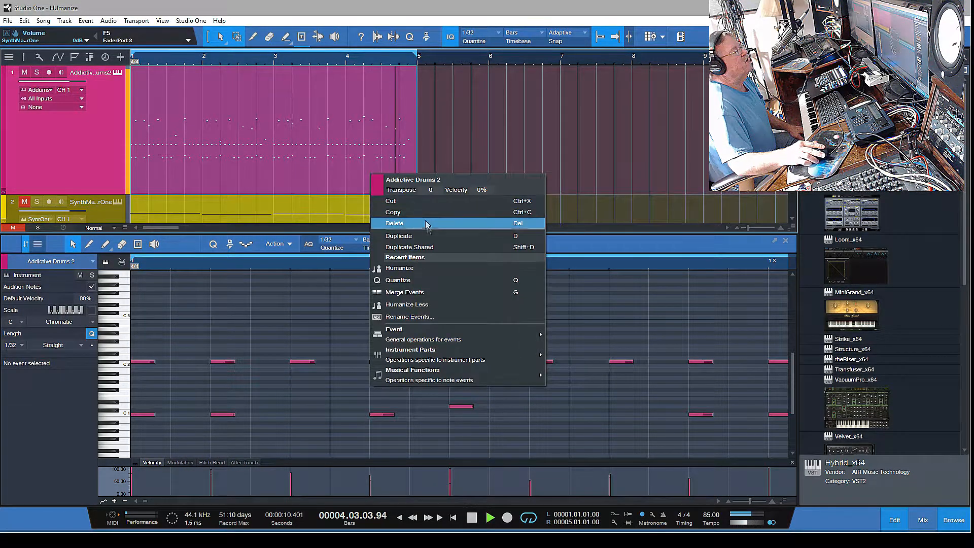
pyautogui.moveTo(408, 268)
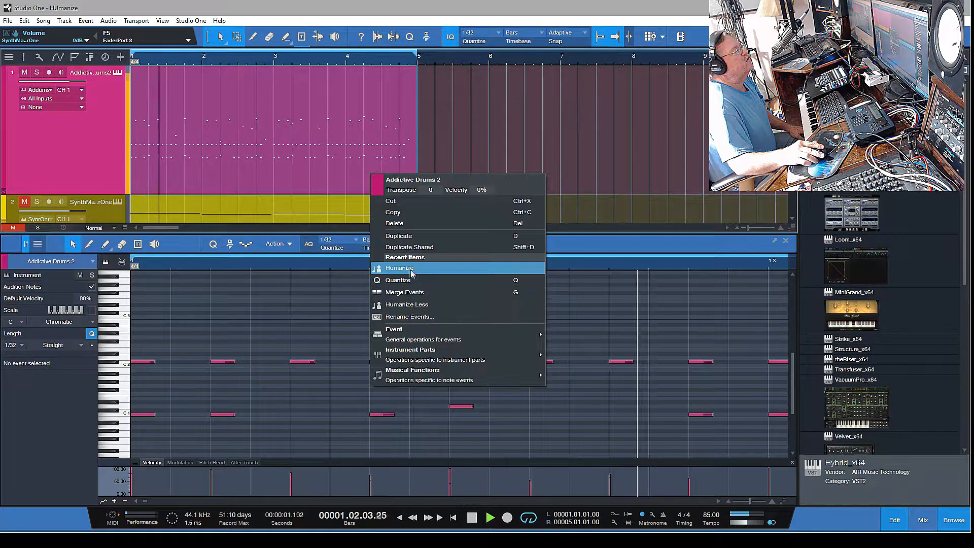
pyautogui.moveTo(404, 280)
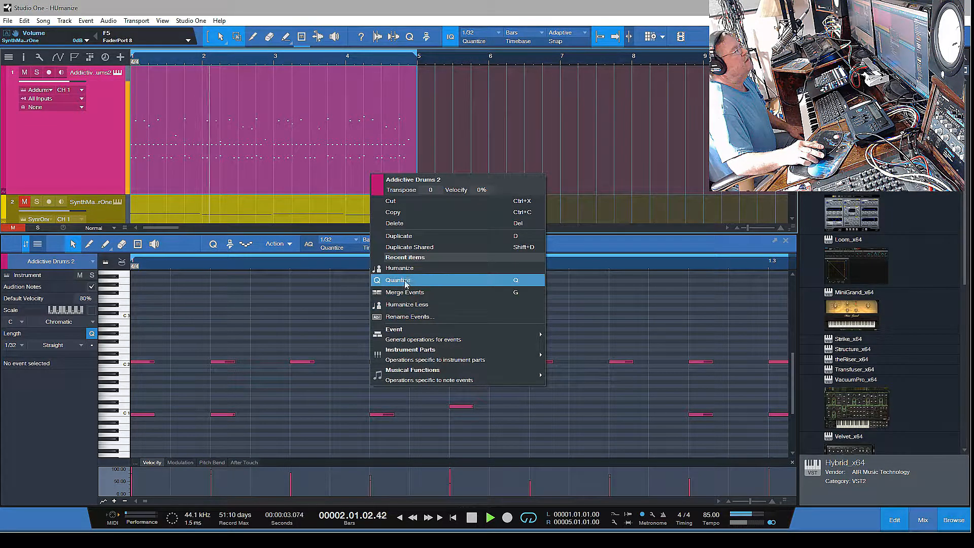
pyautogui.moveTo(407, 305)
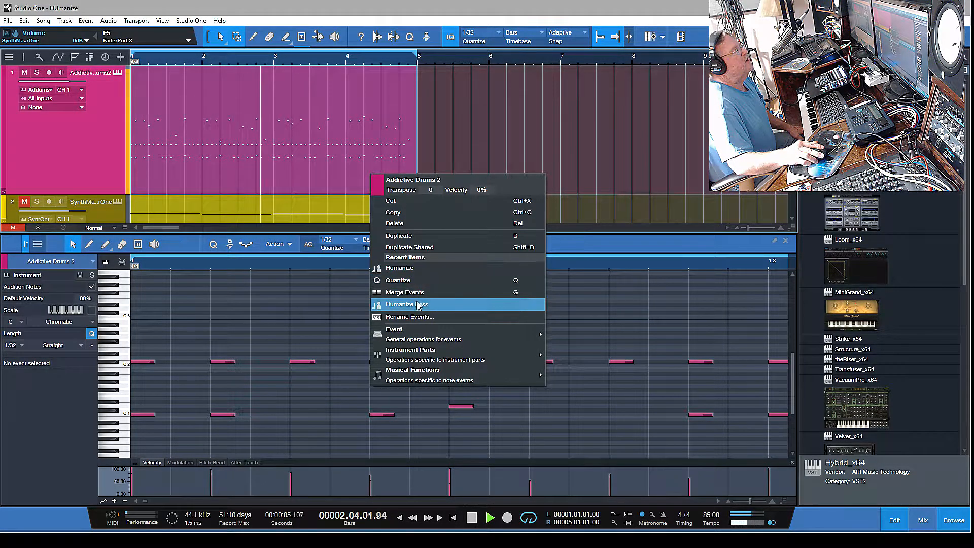
pyautogui.moveTo(399, 268)
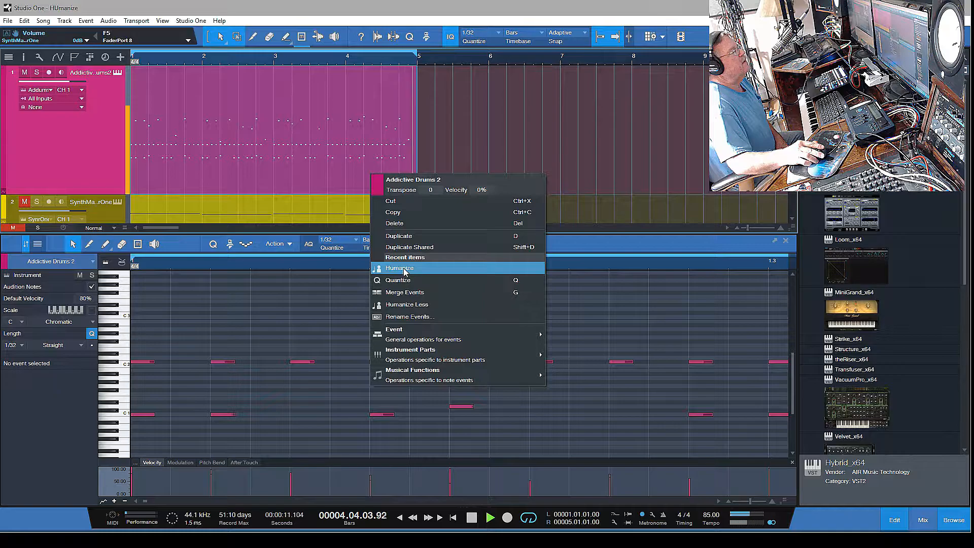
# Apply Humanize to the Addictive Drums 2 part, nudging timing and velocity
pyautogui.click(399, 267)
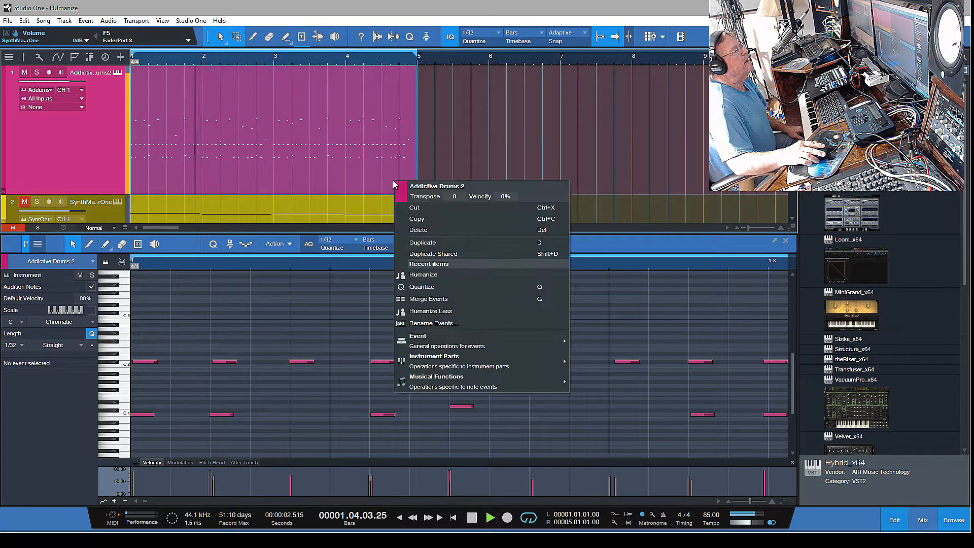
pyautogui.moveTo(422, 275)
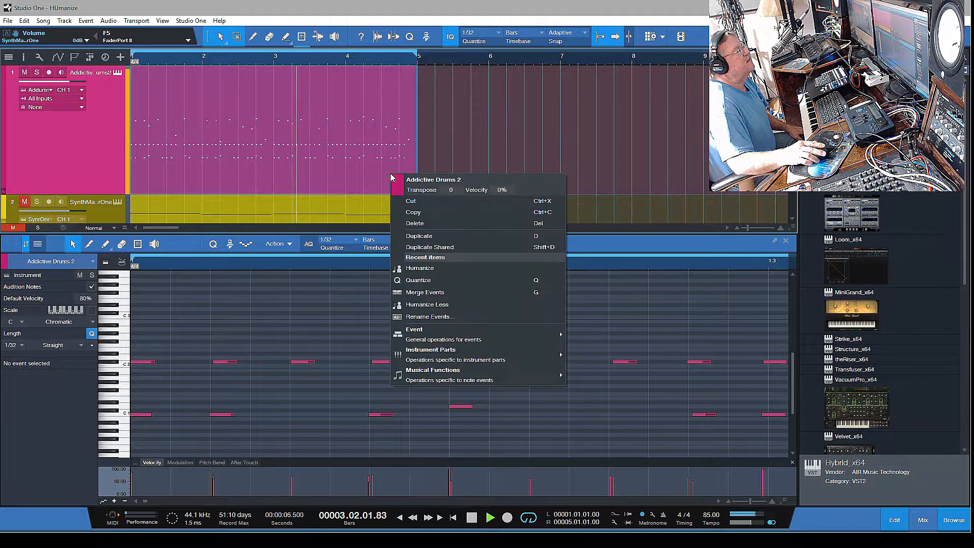
# Humanize the drum part four more times, visibly shifting hits and varying velocities
pyautogui.click(418, 280)
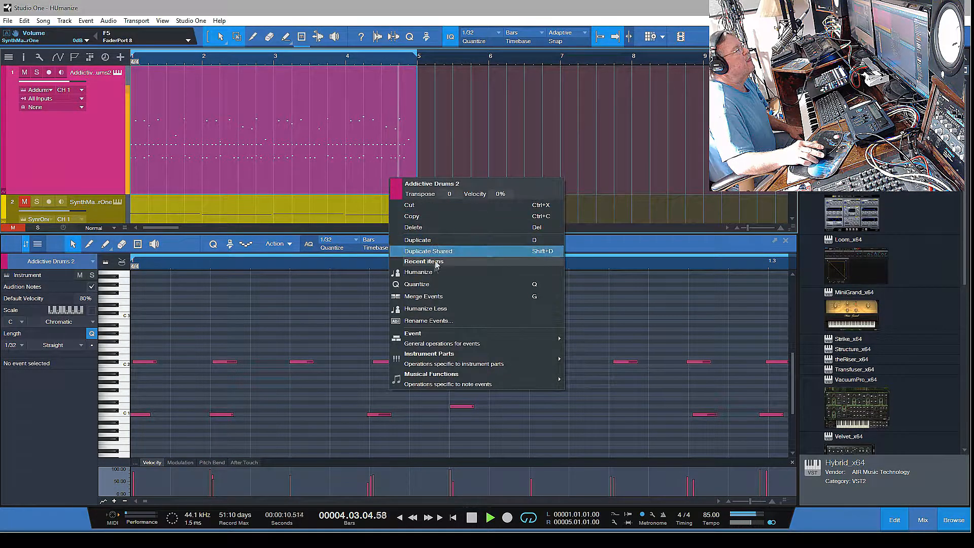
pyautogui.click(417, 284)
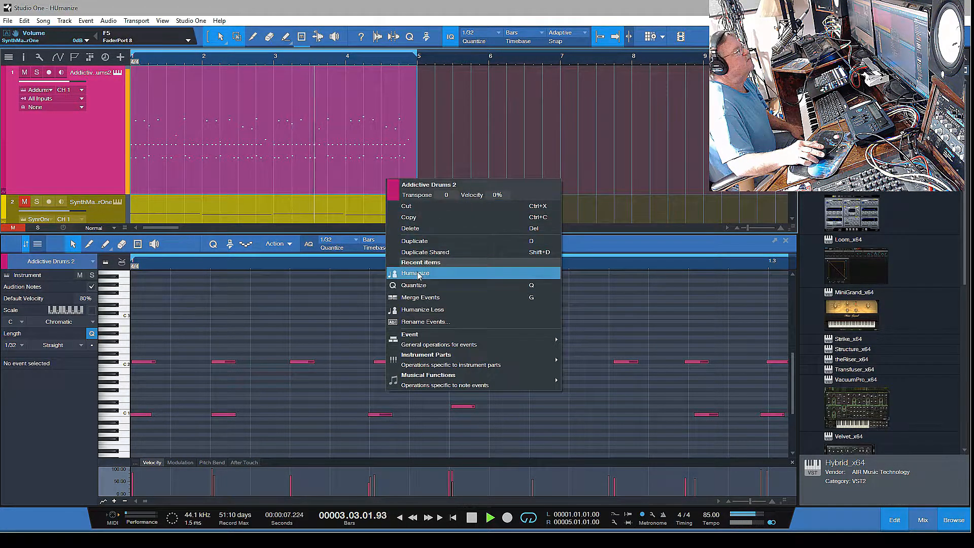
pyautogui.click(415, 273)
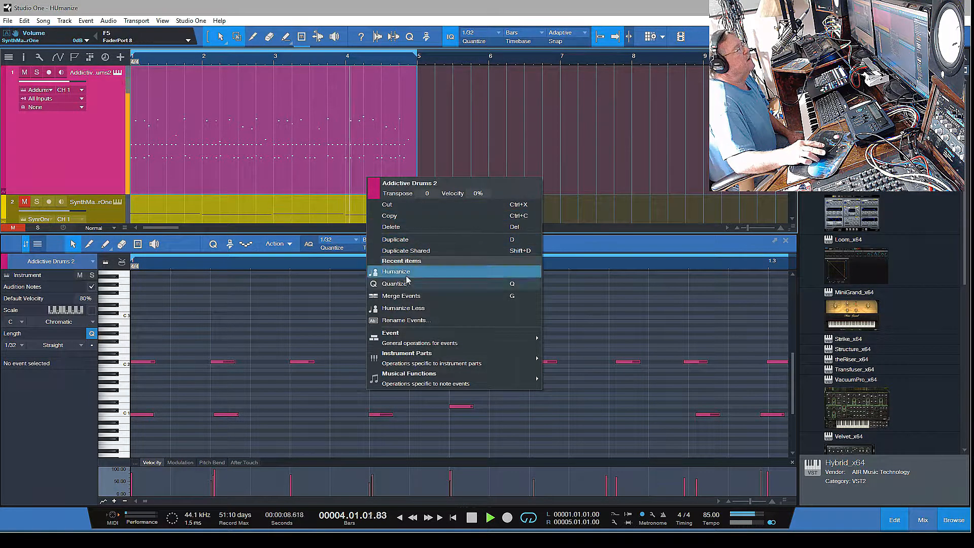
pyautogui.click(395, 272)
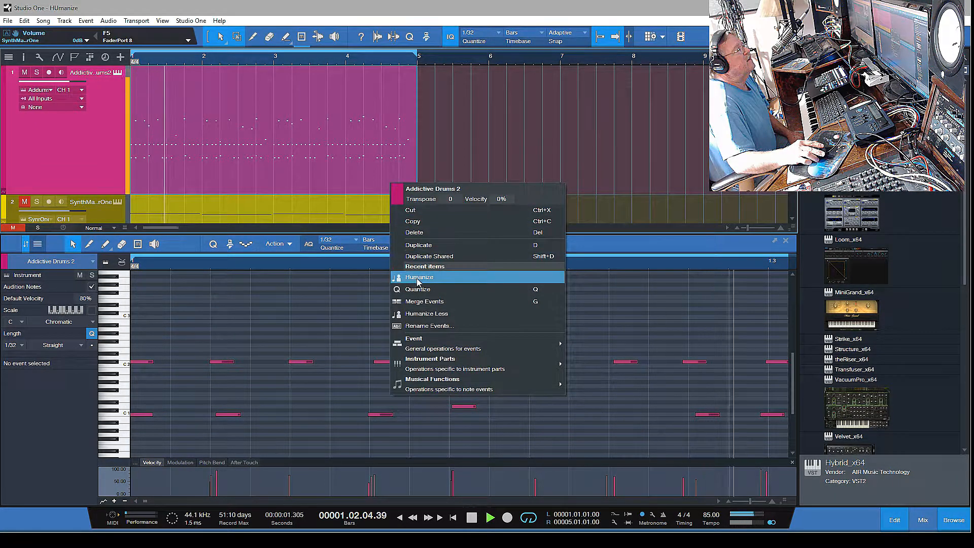
pyautogui.click(419, 277)
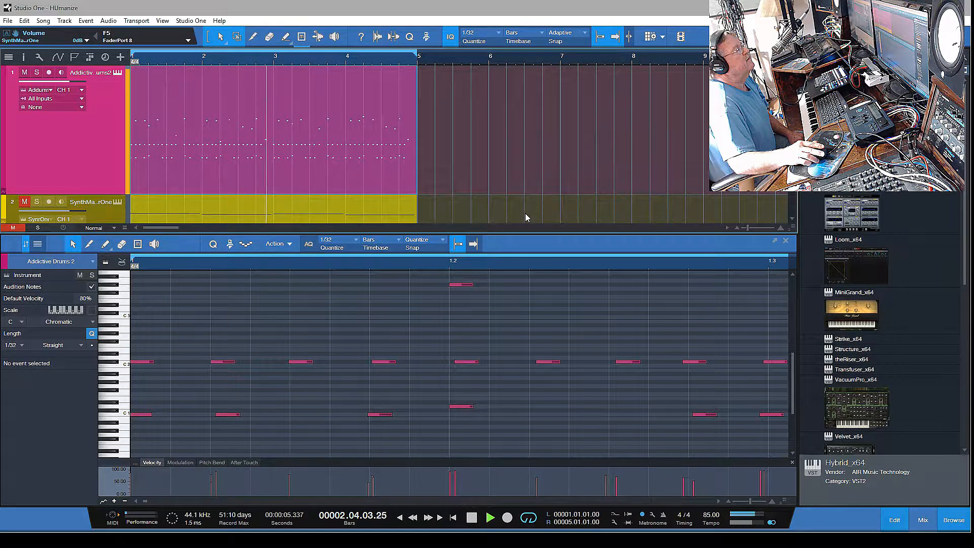
# Apply one more round of Humanize from the drum part's Recent Items menu
pyautogui.rightClick(397, 185)
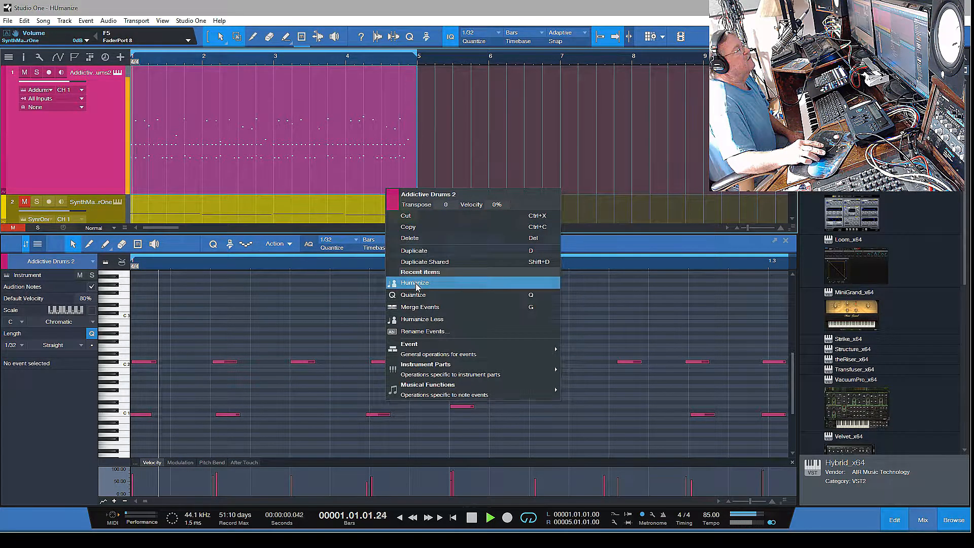
pyautogui.click(414, 283)
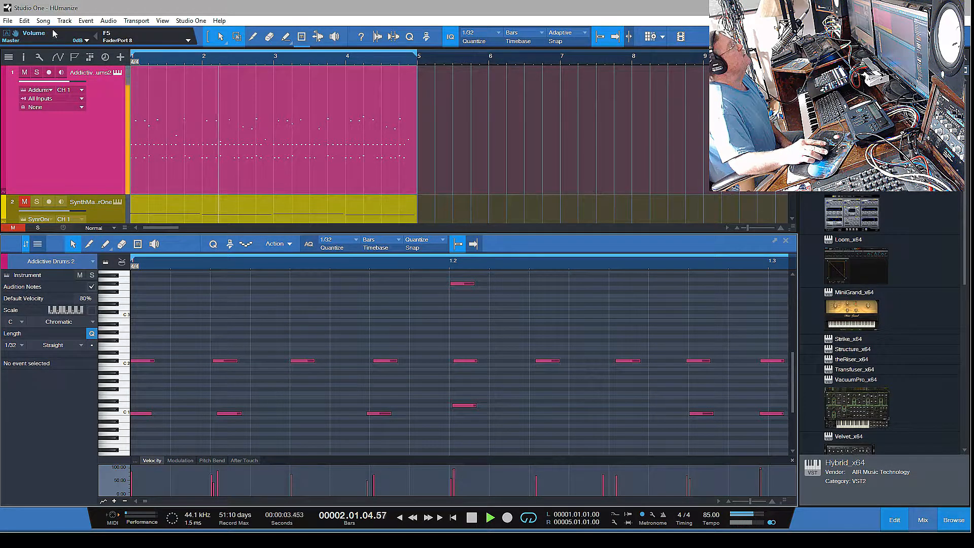
# Revert to the step before the Humanize entries in History, restoring grid-aligned notes, and close it
pyautogui.click(43, 21)
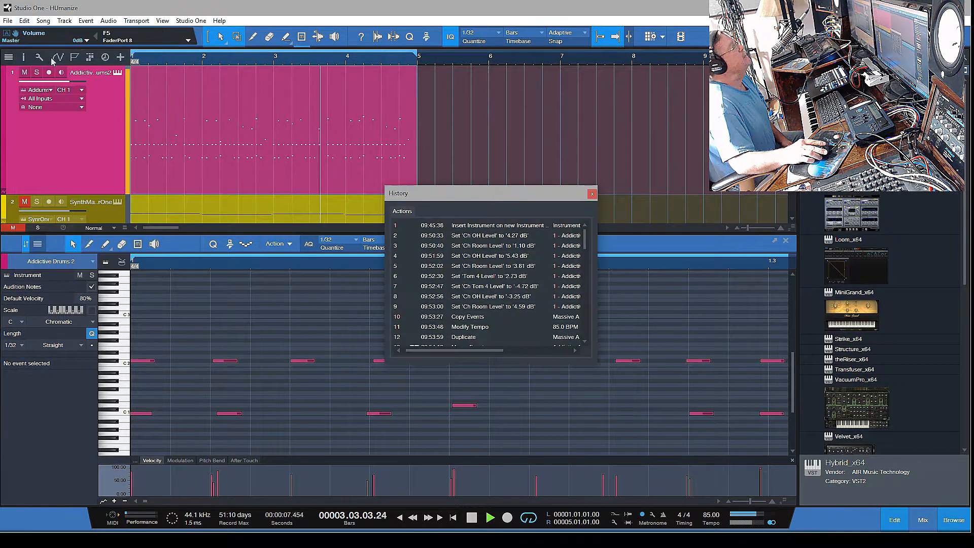
pyautogui.scroll(-3)
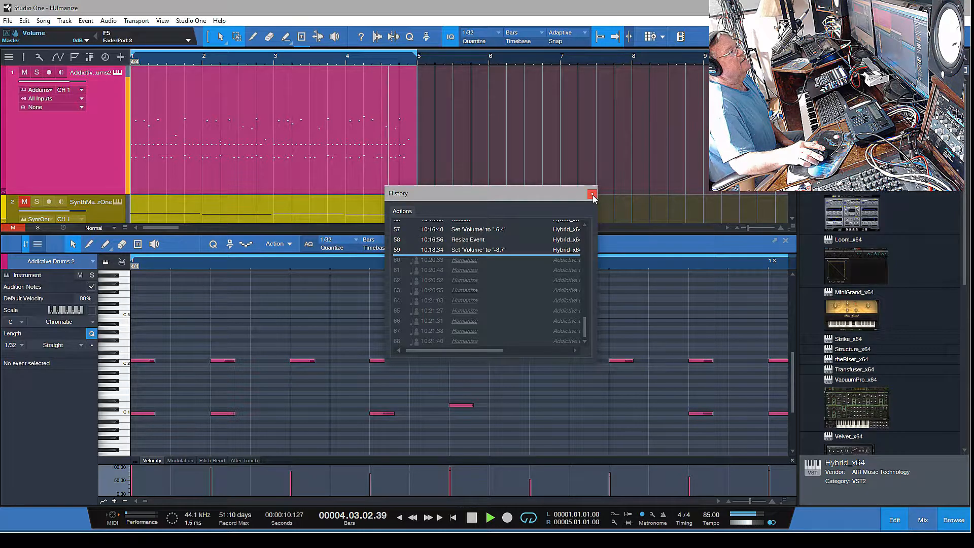
pyautogui.click(591, 193)
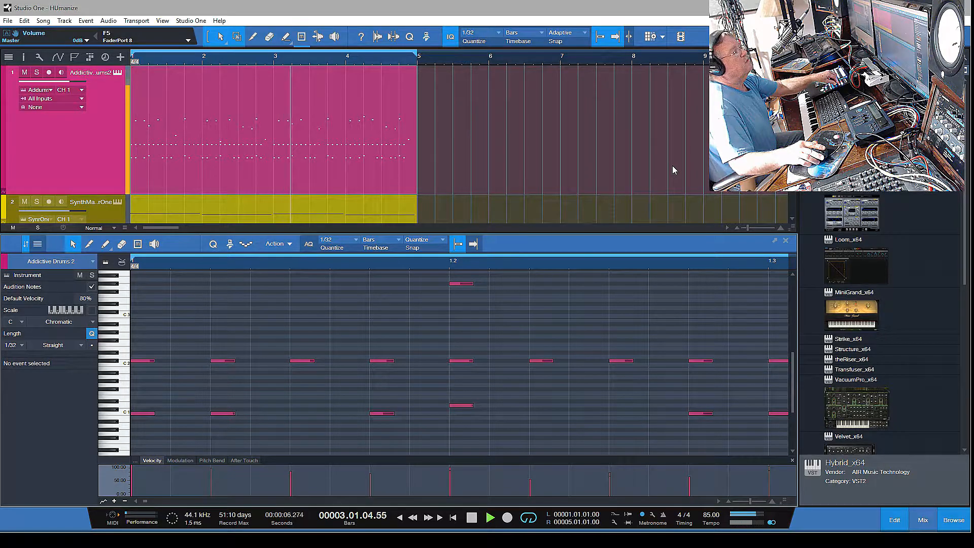
pyautogui.click(490, 516)
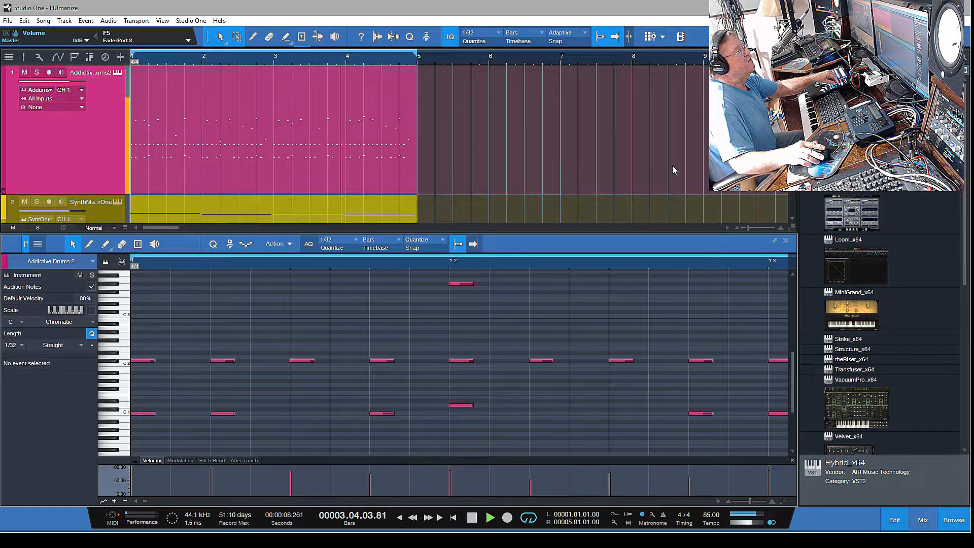